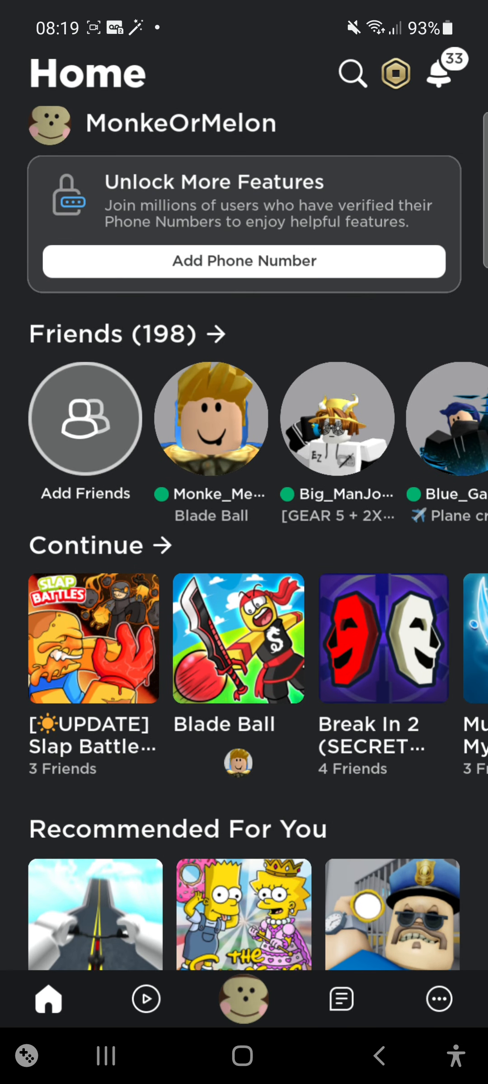
Join Slap Battles from the Continue row and play the grassy arena with the Flamarang glove
left_click(94, 637)
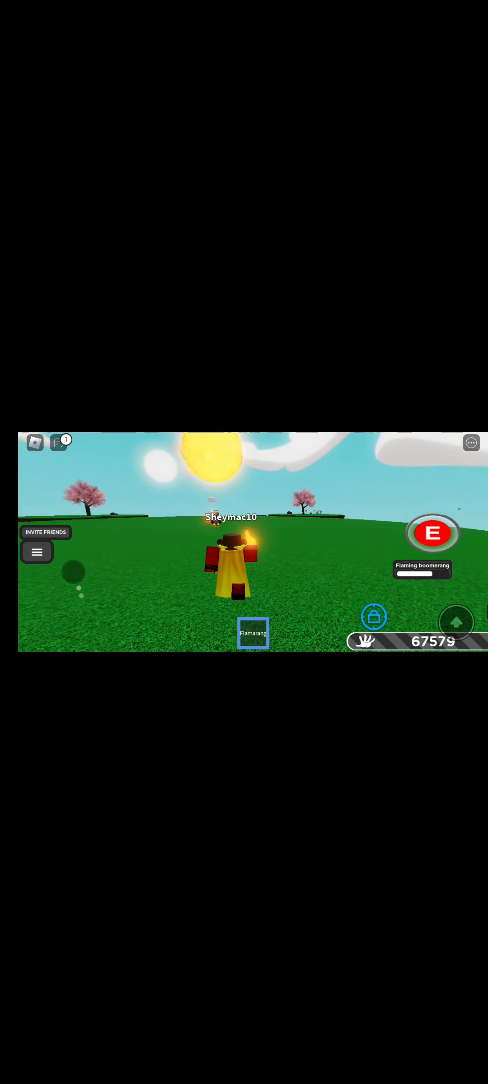
left_click(433, 532)
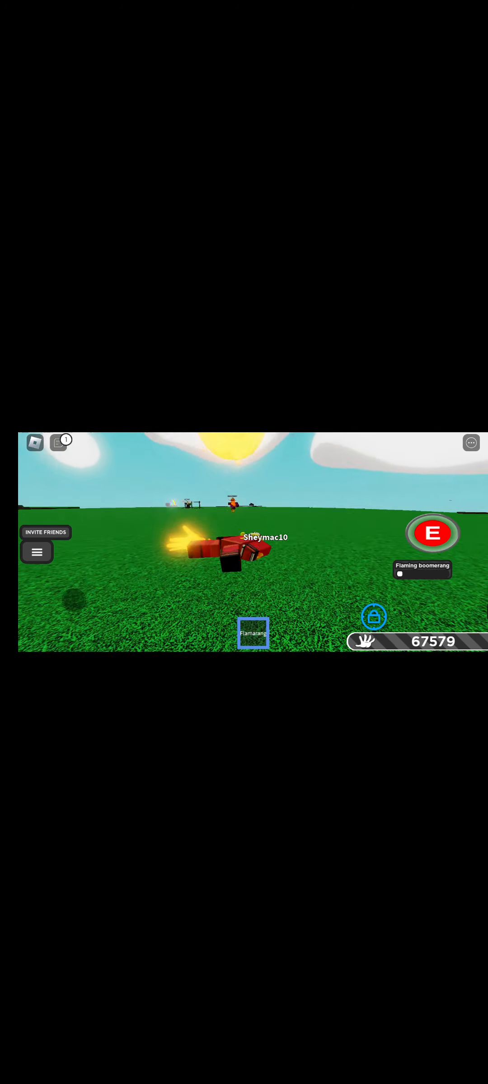